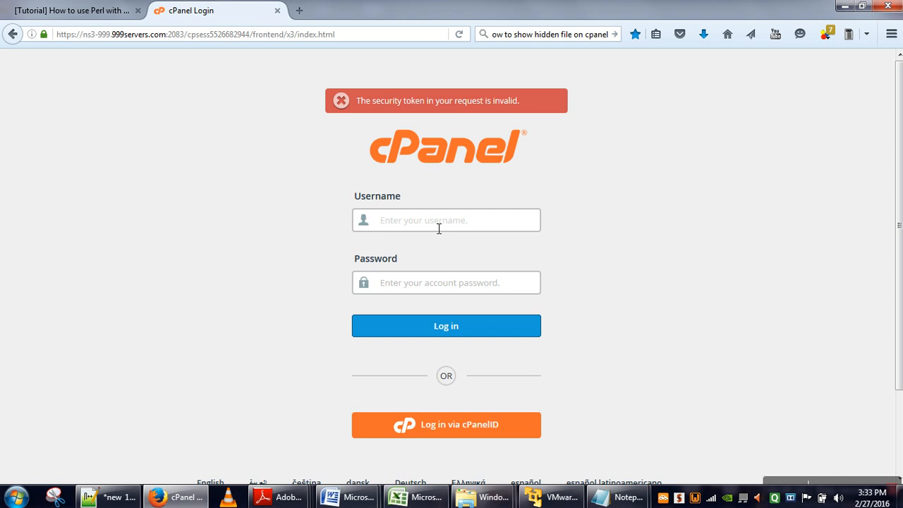
pyautogui.write('jgyancom')
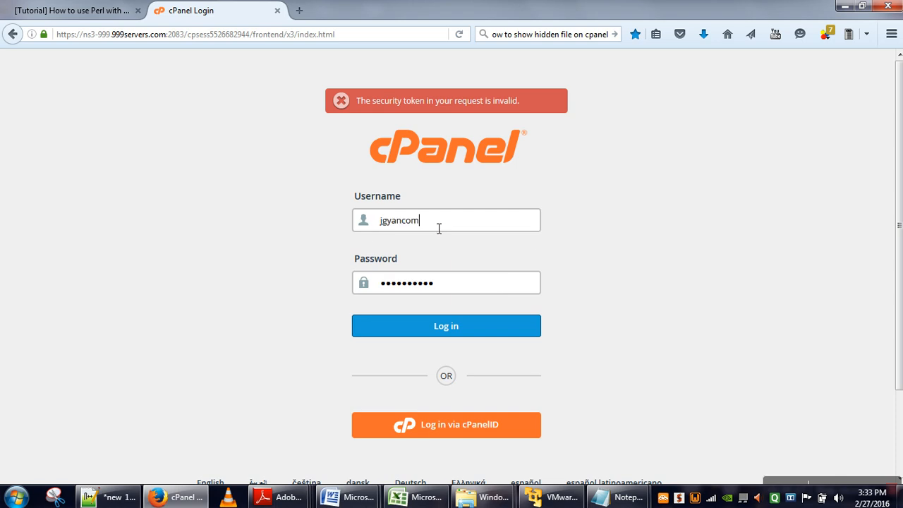
pyautogui.click(446, 324)
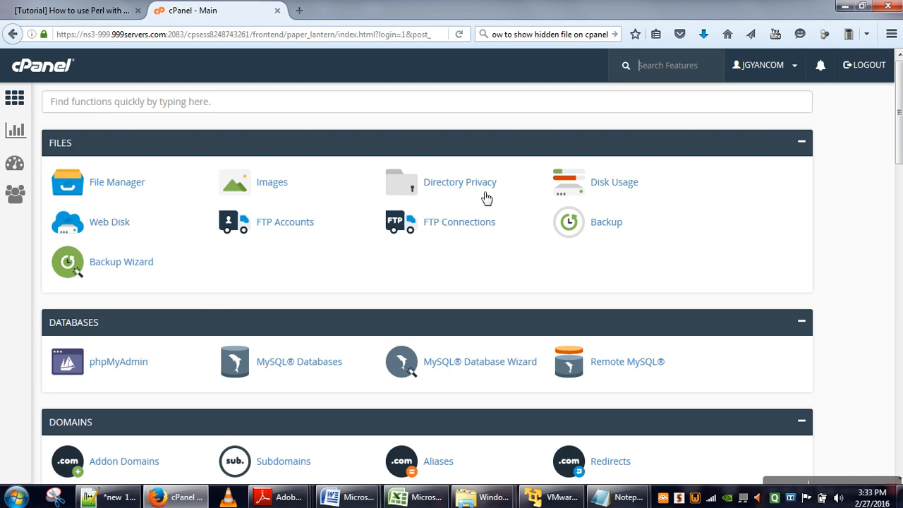
pyautogui.moveTo(875, 211)
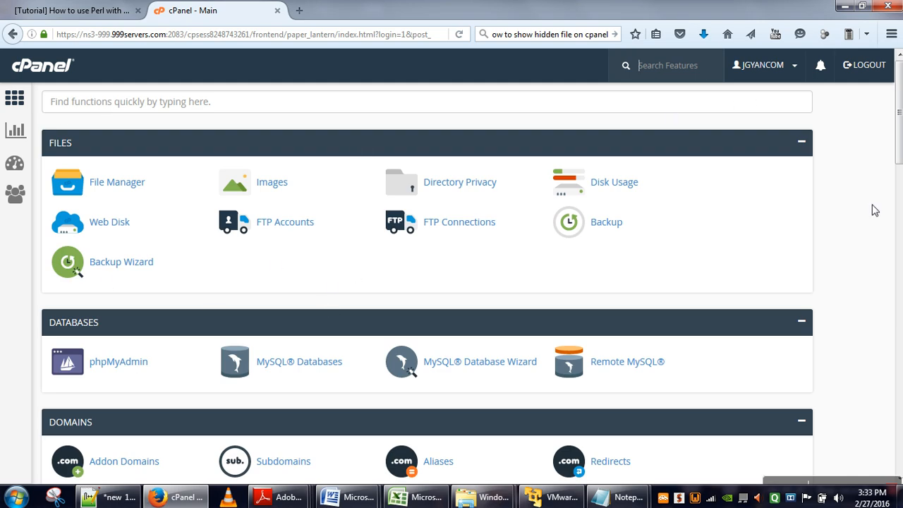
pyautogui.moveTo(116, 182)
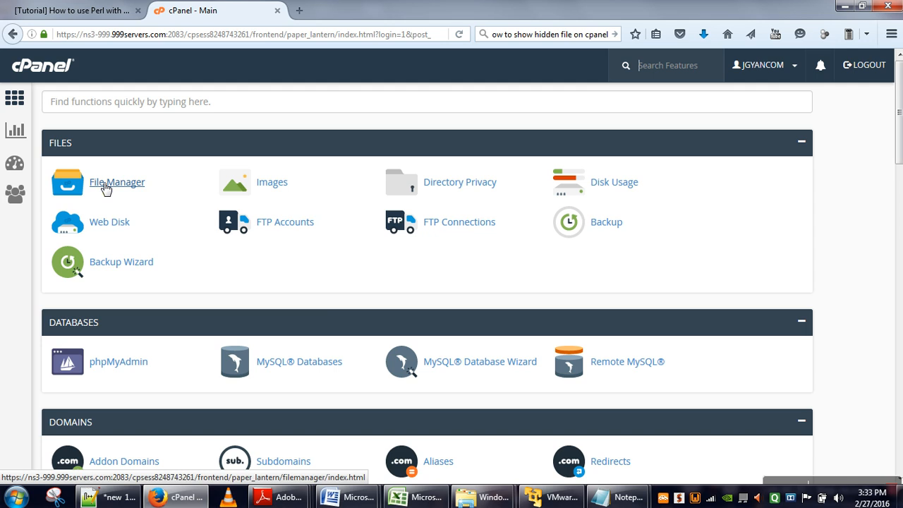
# Launch File Manager from the Files section and bring up its Preferences dialog.
pyautogui.click(117, 182)
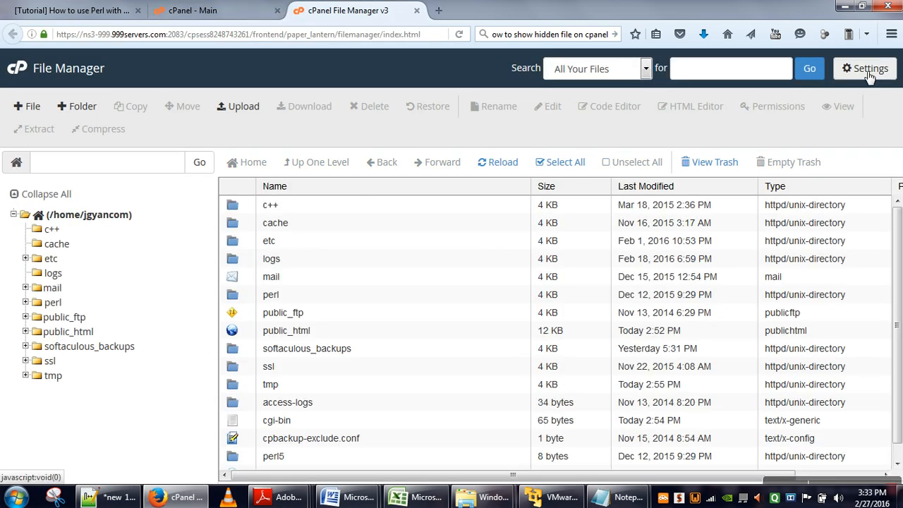
pyautogui.click(865, 68)
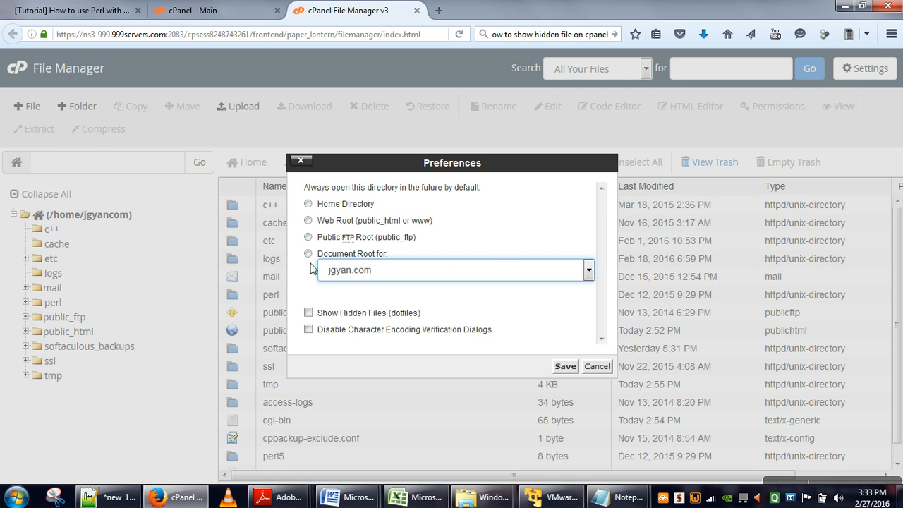
pyautogui.moveTo(387, 215)
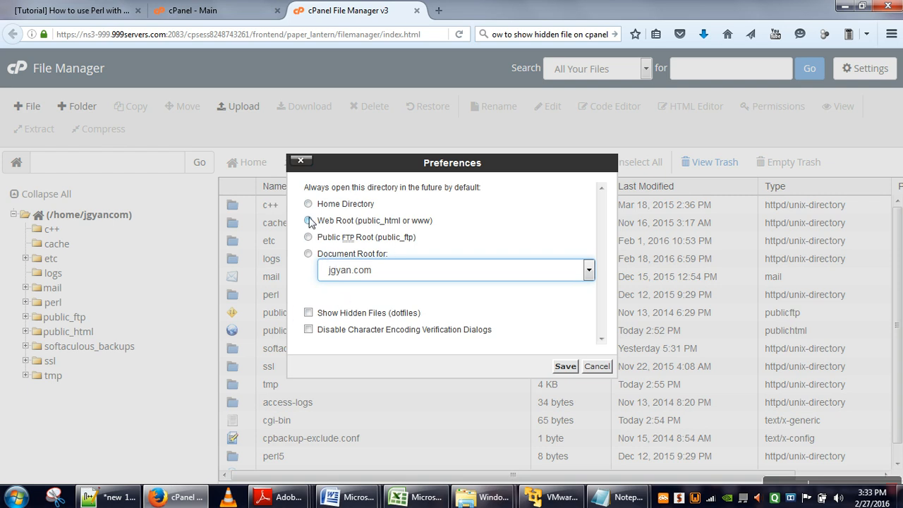
# Save preferences with Web Root as default folder and Show Hidden Files (dotfiles) enabled.
pyautogui.click(307, 220)
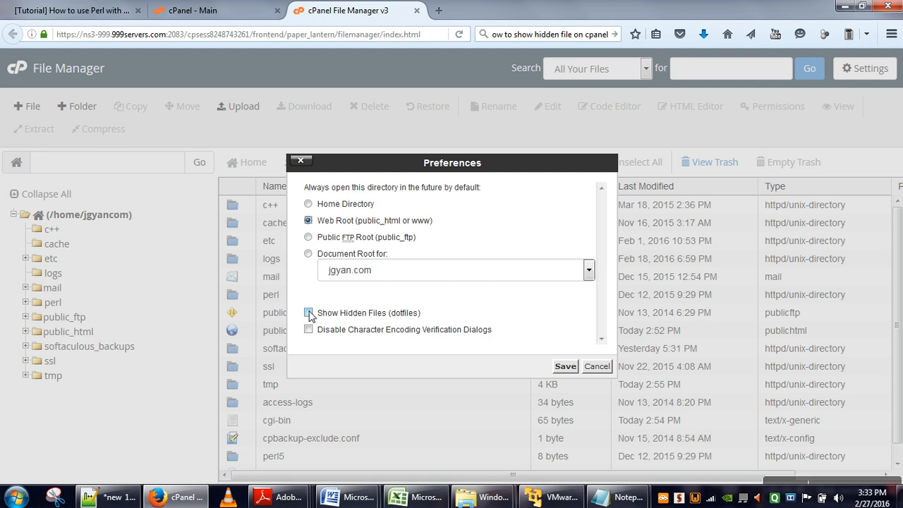
pyautogui.click(307, 313)
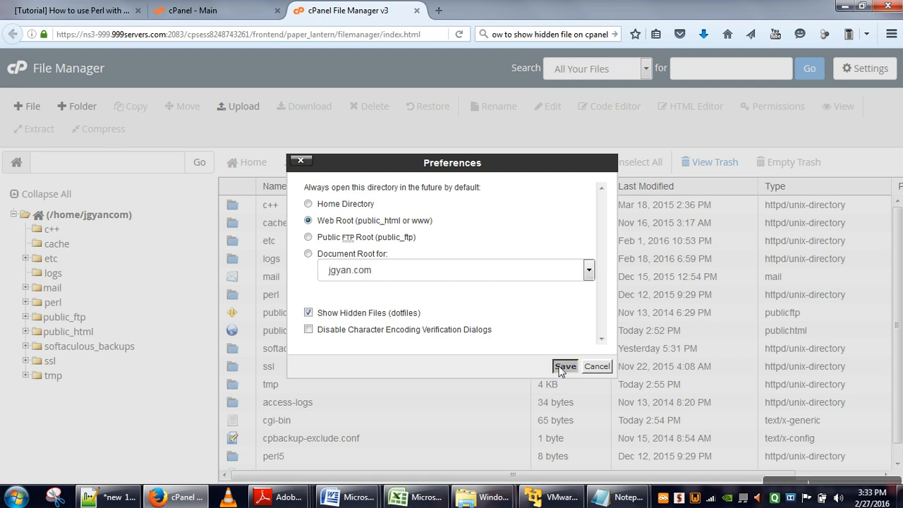
pyautogui.click(564, 366)
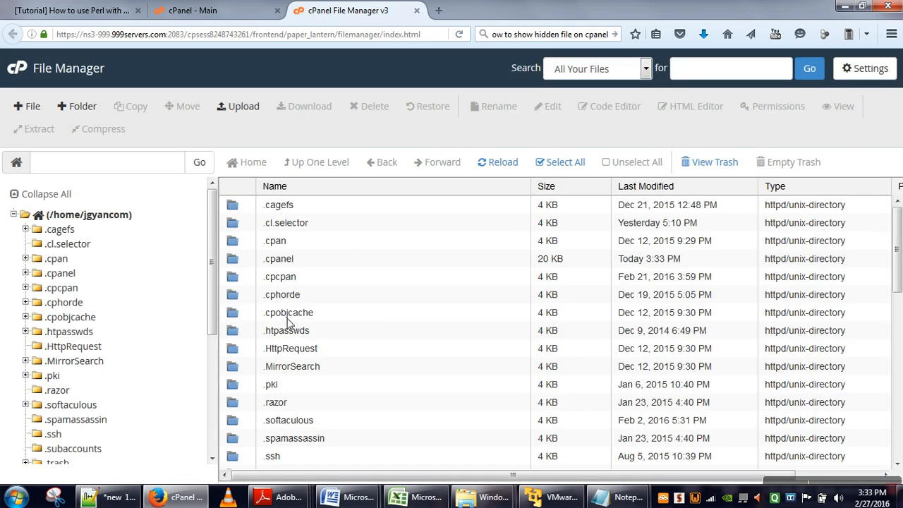
pyautogui.scroll(-3)
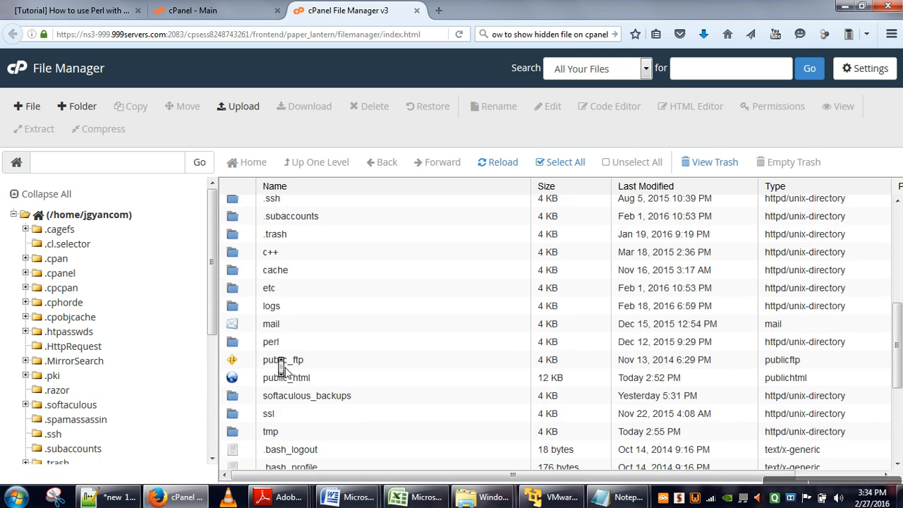
pyautogui.scroll(-3)
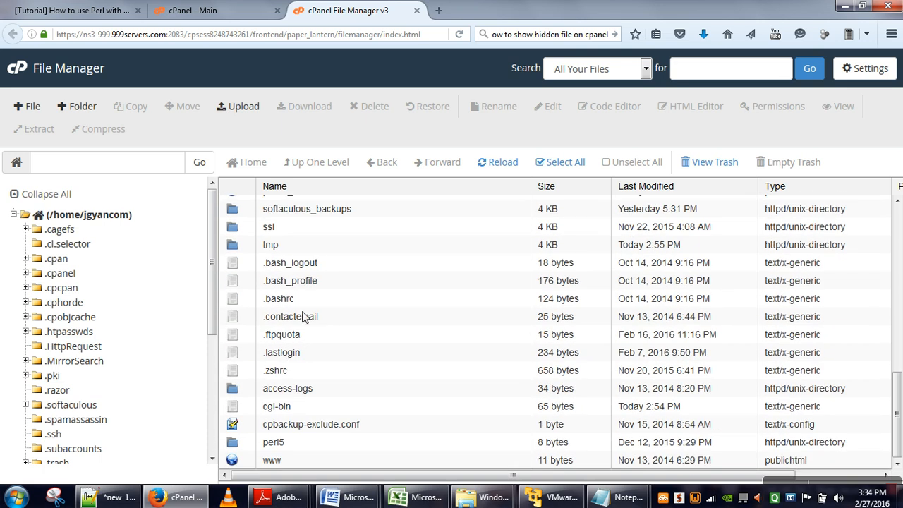